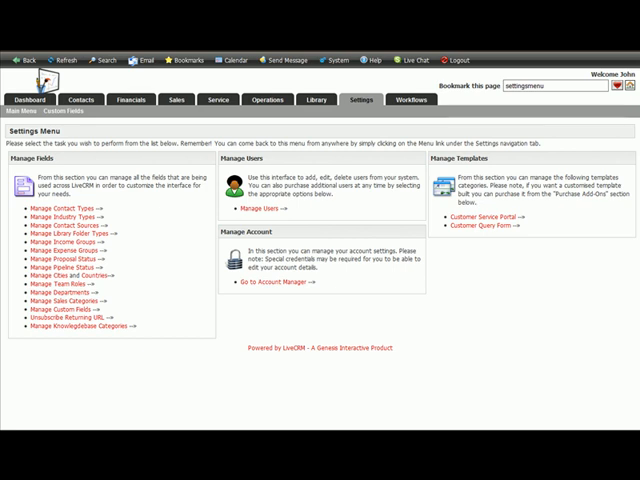
pyautogui.moveTo(336, 372)
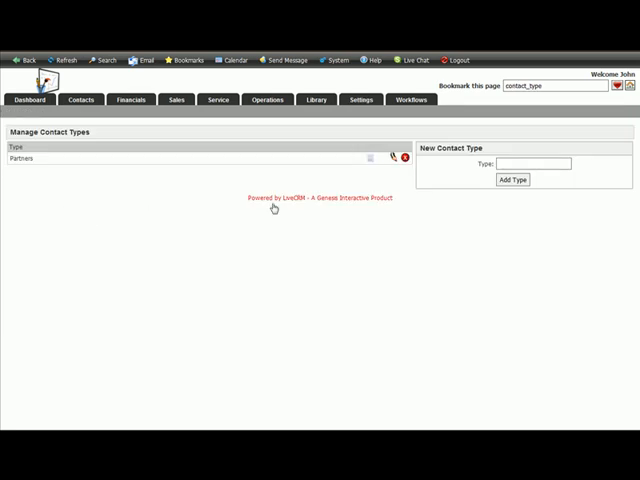
pyautogui.moveTo(488, 260)
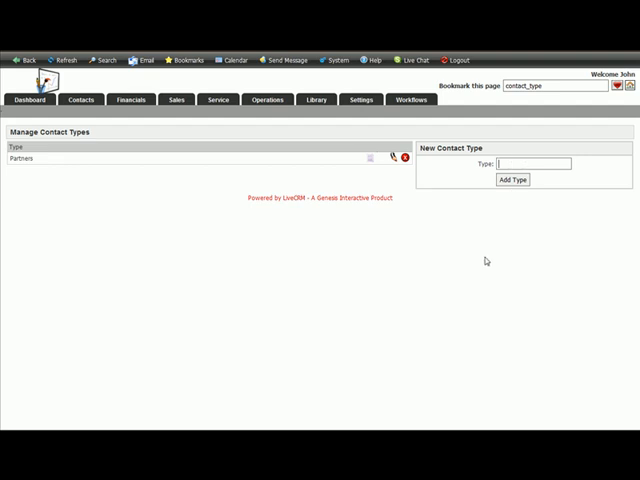
# Step: Add 'Fund Managers' as a new contact type via Add Type
pyautogui.write('Fund Managers')
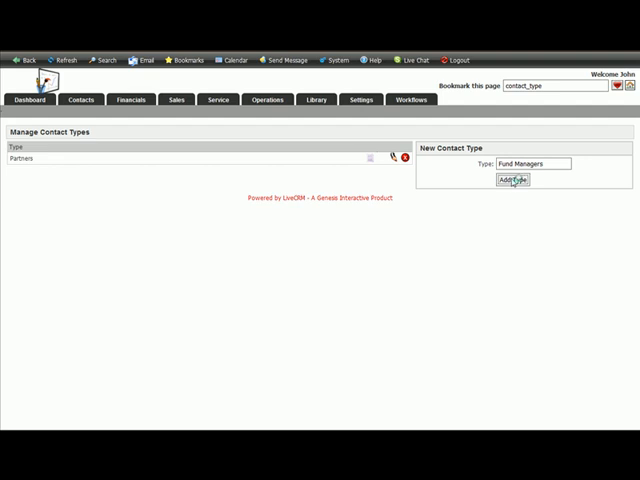
pyautogui.click(512, 180)
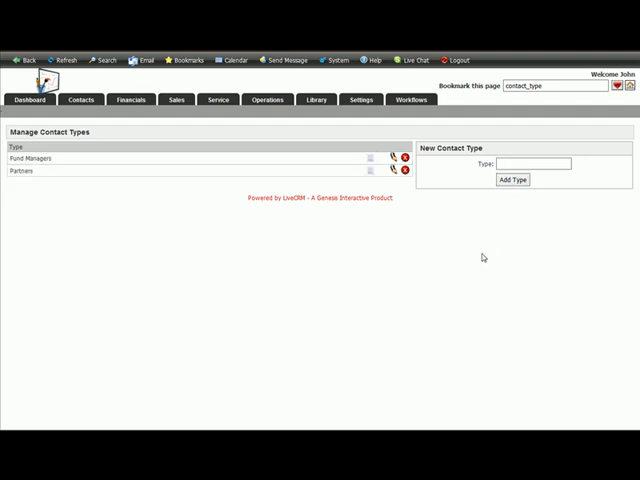
pyautogui.moveTo(352, 288)
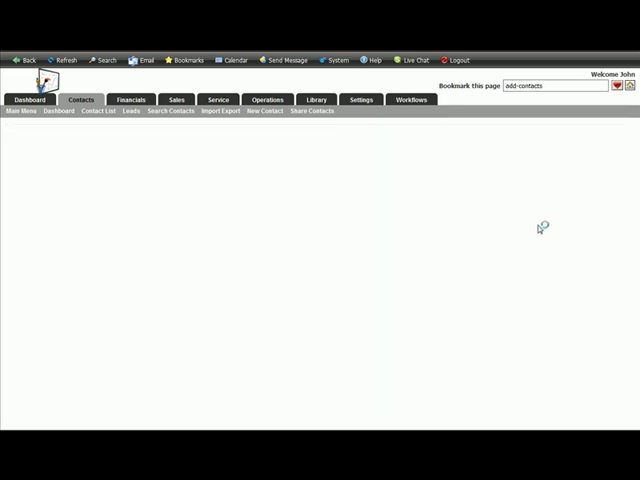
# Step: Start a new contact and view the Type choices, confirming Fund Managers is listed
pyautogui.click(264, 112)
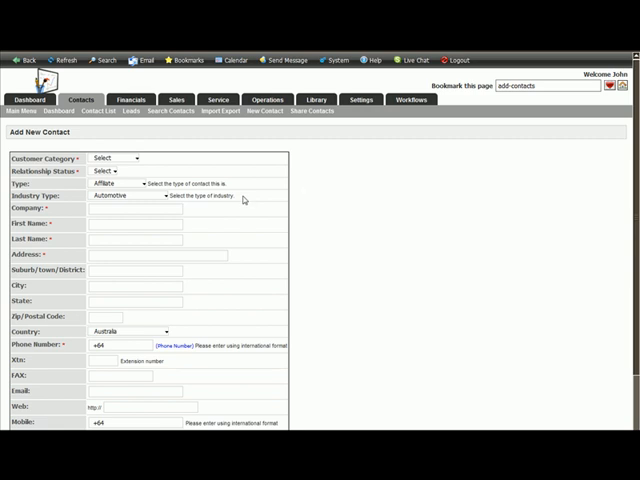
pyautogui.click(136, 184)
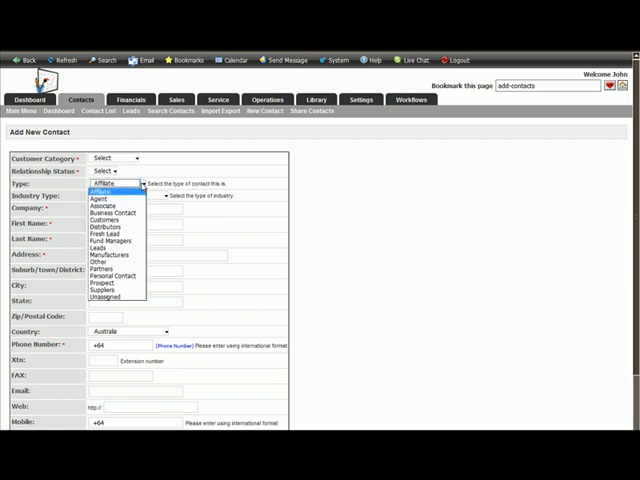